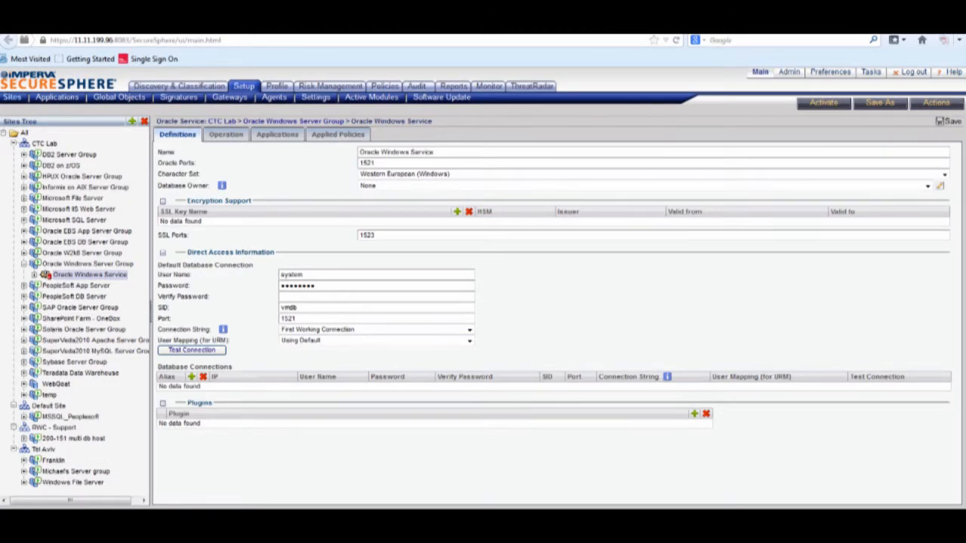
Step: Reveal the Policies areas and then the Audit data views menus from the top navigation
{"action": "left_click", "coordinate": [383, 85]}
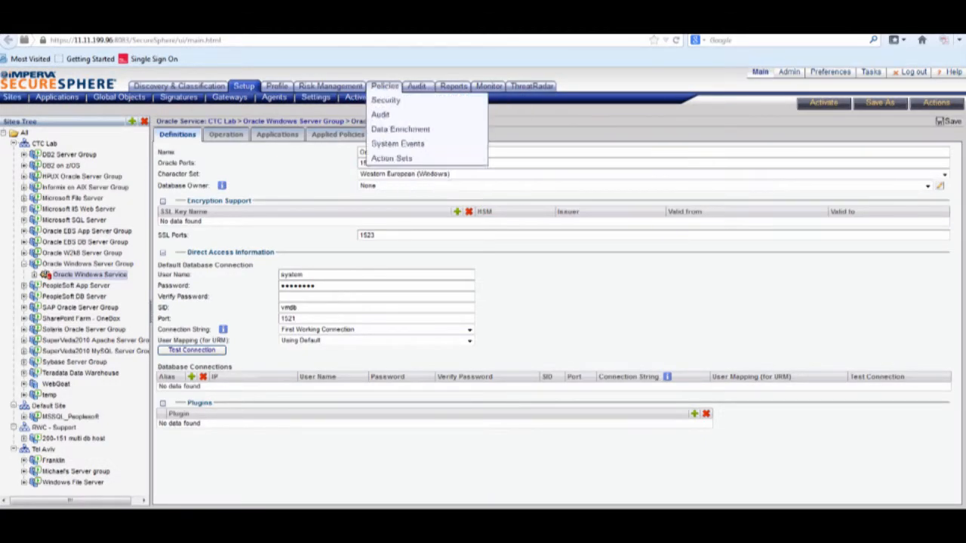
{"action": "left_click", "coordinate": [417, 85]}
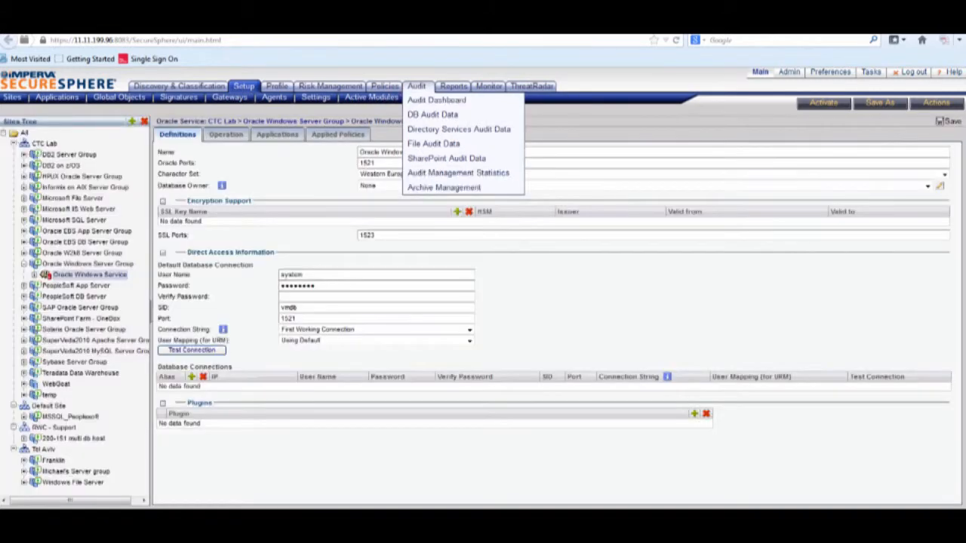
Step: Show the Infected Host - Files - Block Data Modification policy's match criteria, then the Audit views menu
{"action": "left_click", "coordinate": [383, 85]}
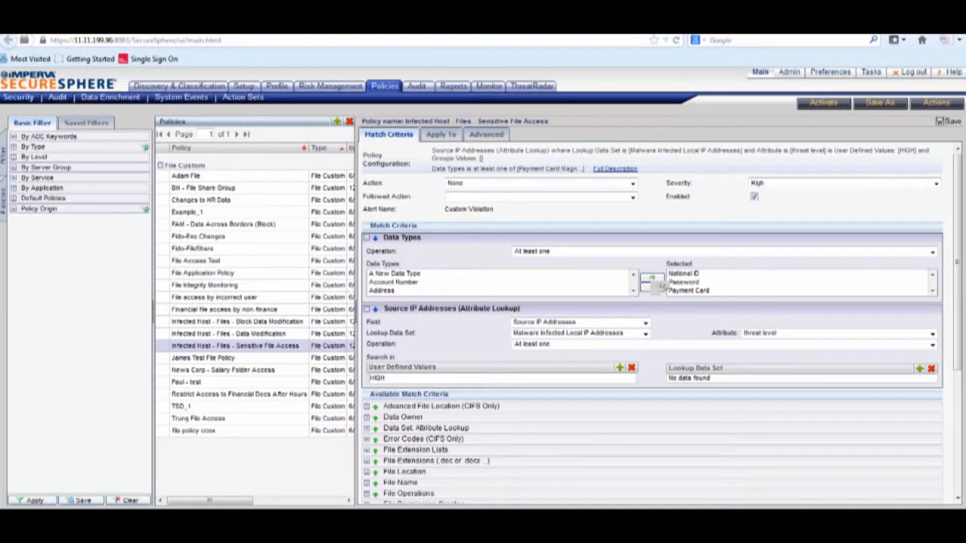
{"action": "left_click", "coordinate": [236, 321]}
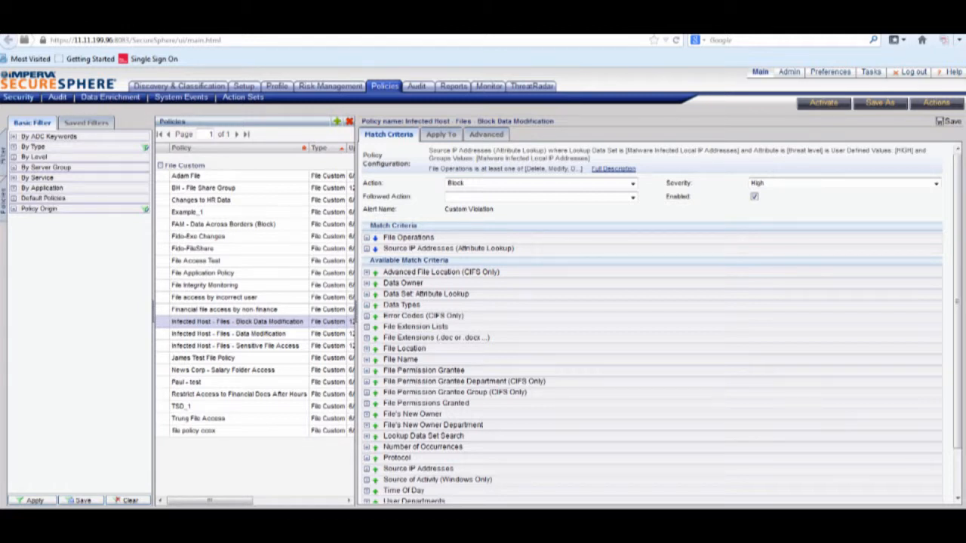
{"action": "left_click", "coordinate": [416, 86]}
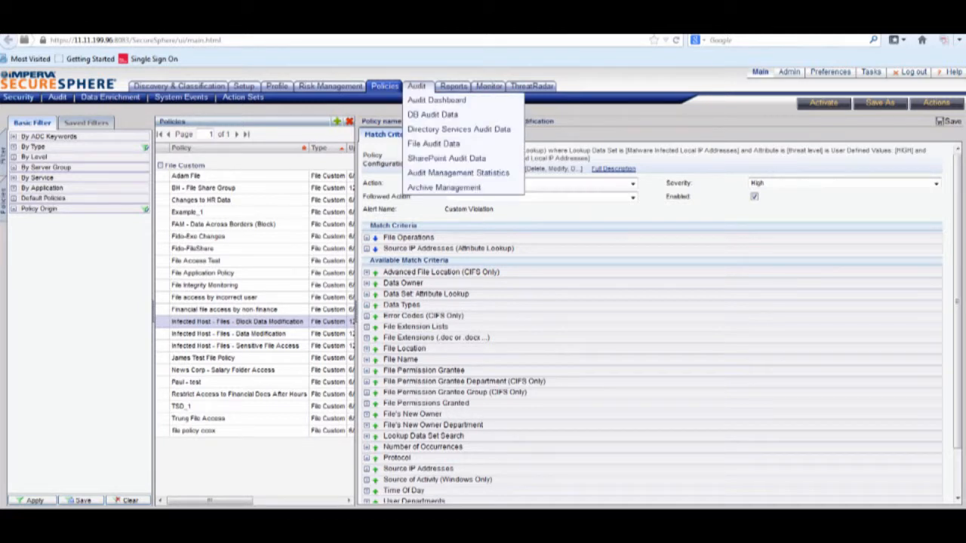